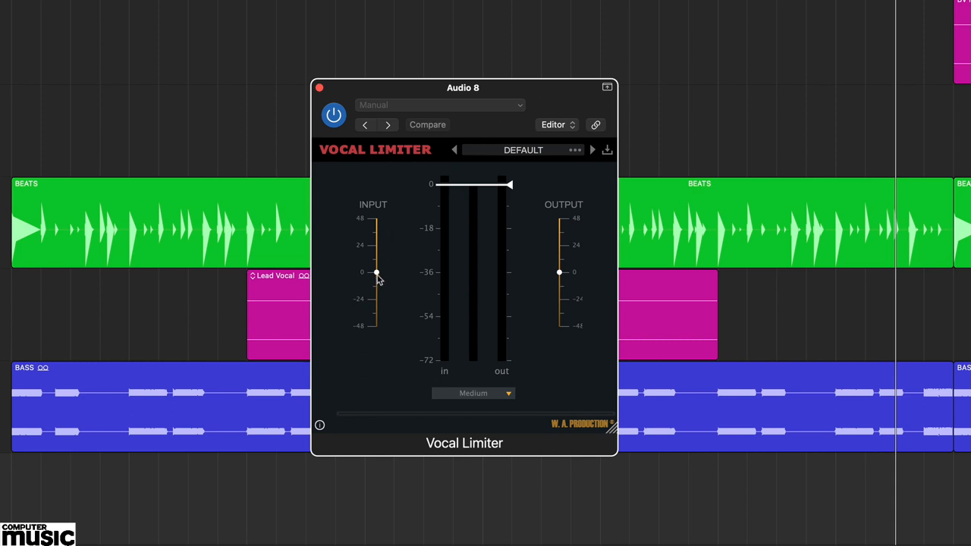
Step: Drag the Vocal Limiter threshold down to about -18 dB, then back up to about -12 dB
click(427, 124)
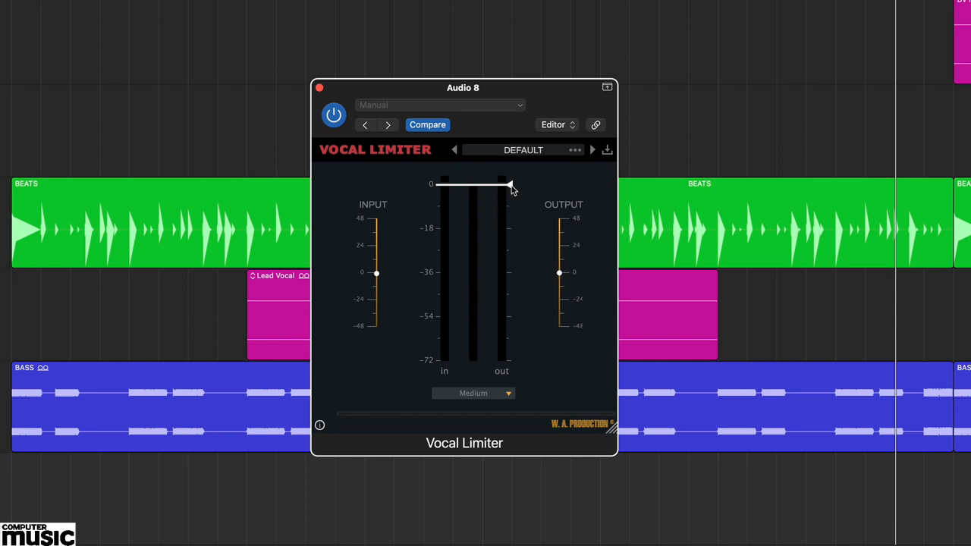
drag(508, 184, 509, 229)
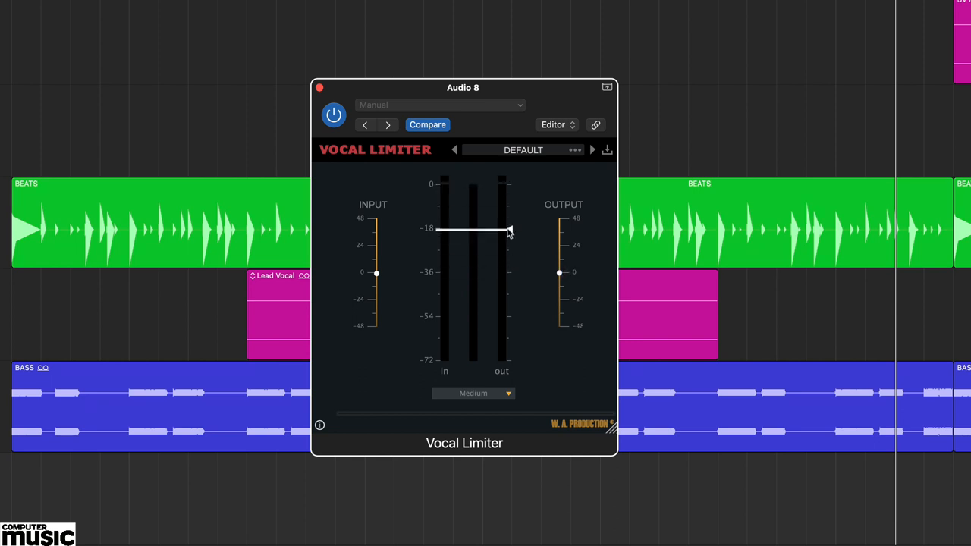
drag(510, 229, 510, 220)
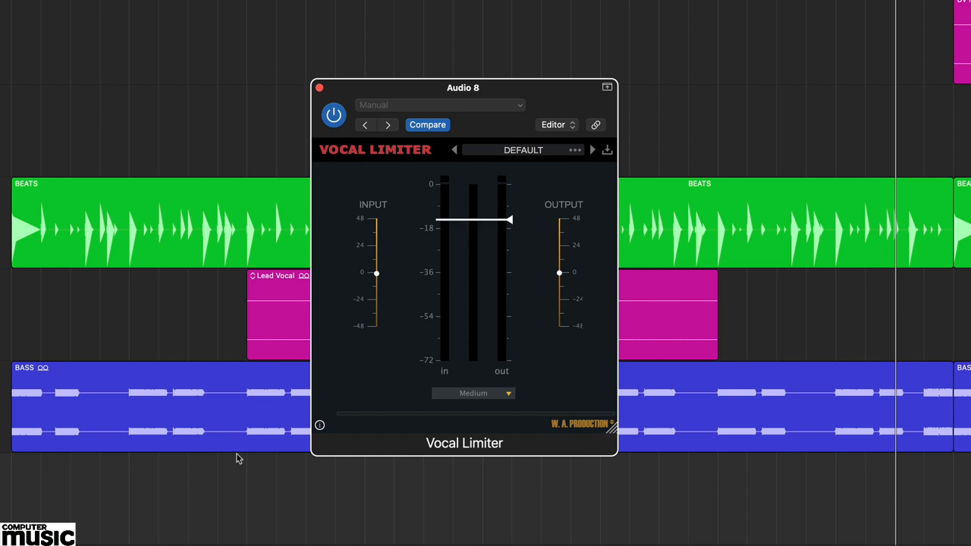
mouse_move(251, 521)
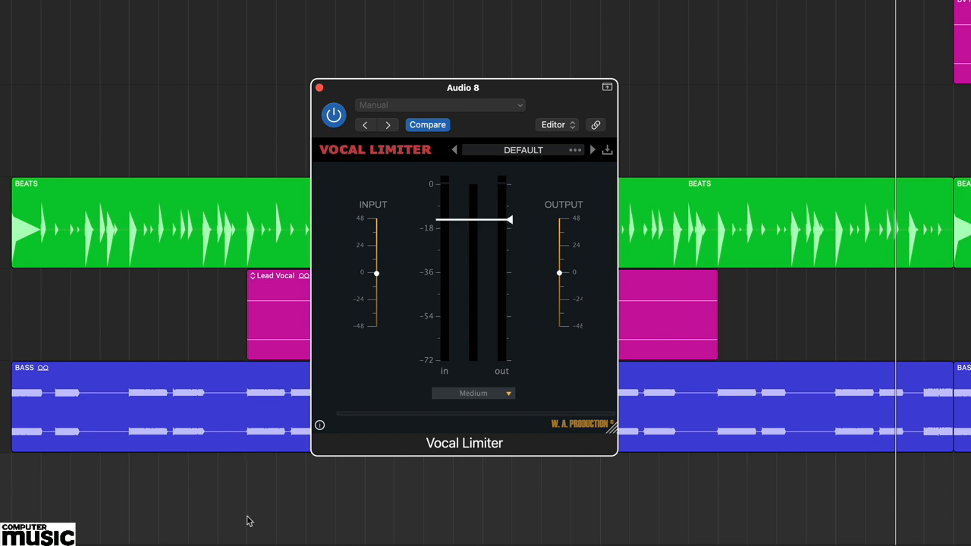
Step: Set the limiter speed to Ultra Slow after trying Slow, and open the preset menu
click(472, 394)
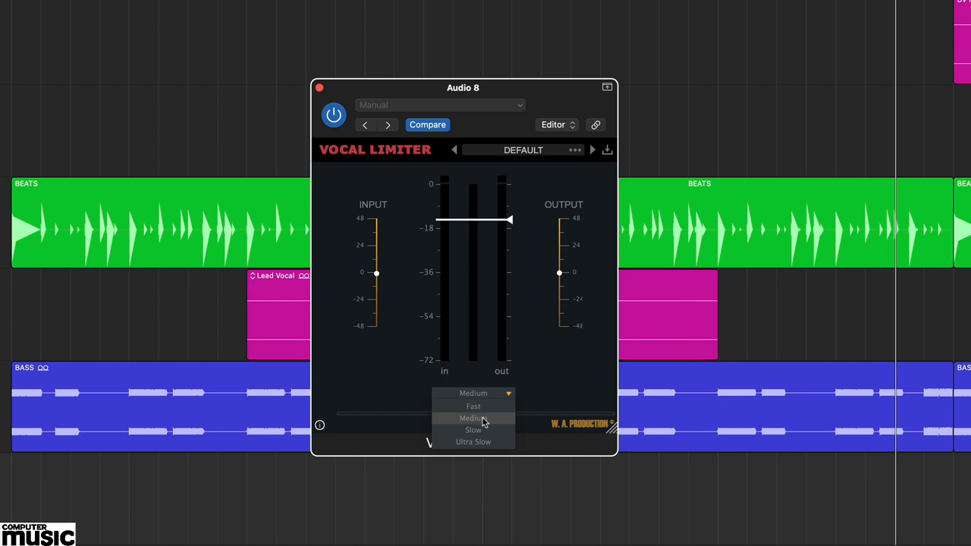
click(472, 430)
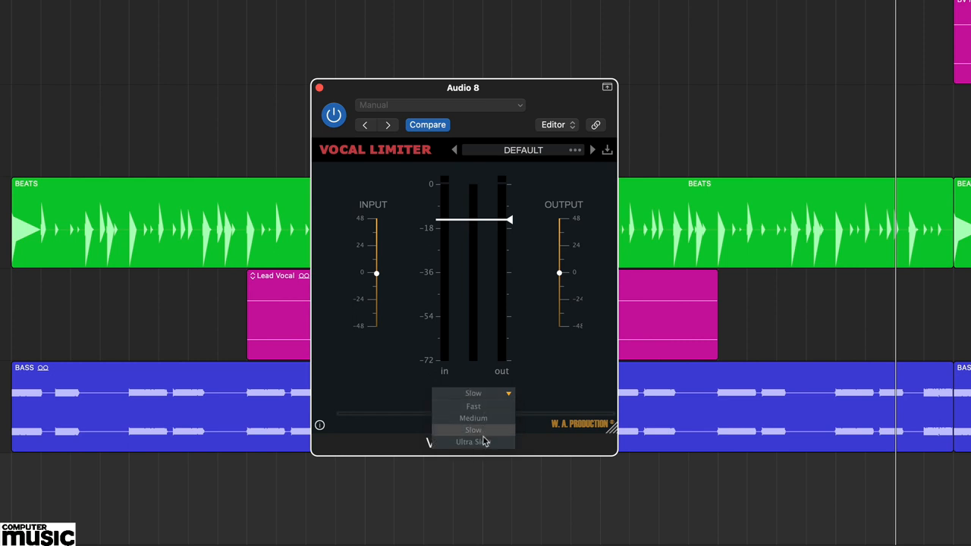
click(475, 443)
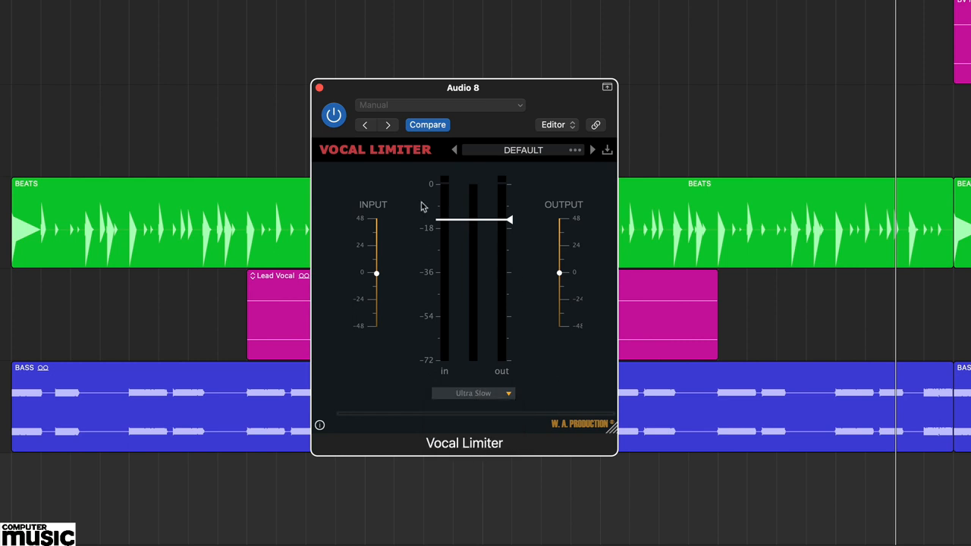
click(522, 150)
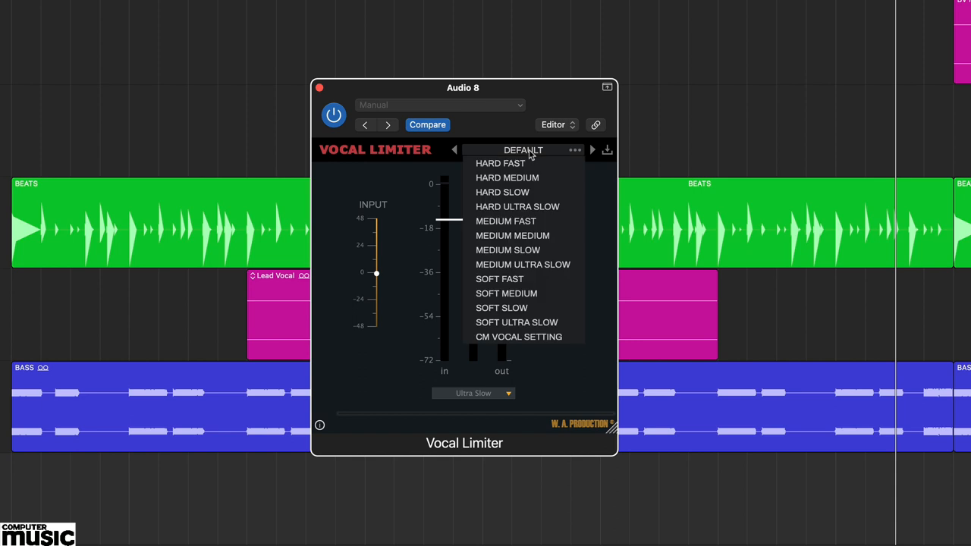
click(523, 150)
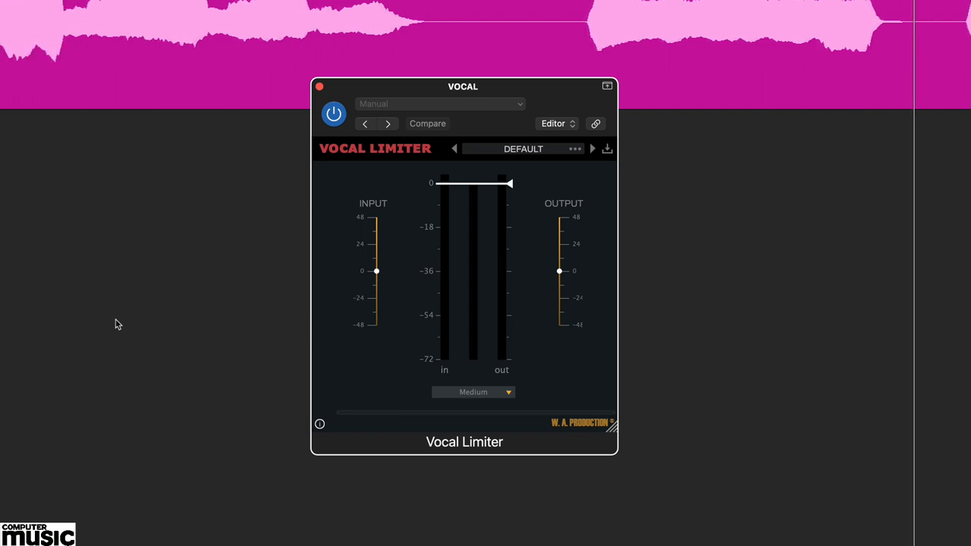
Step: Open the preset menu from the DEFAULT preset name on the VOCAL track's limiter
click(523, 149)
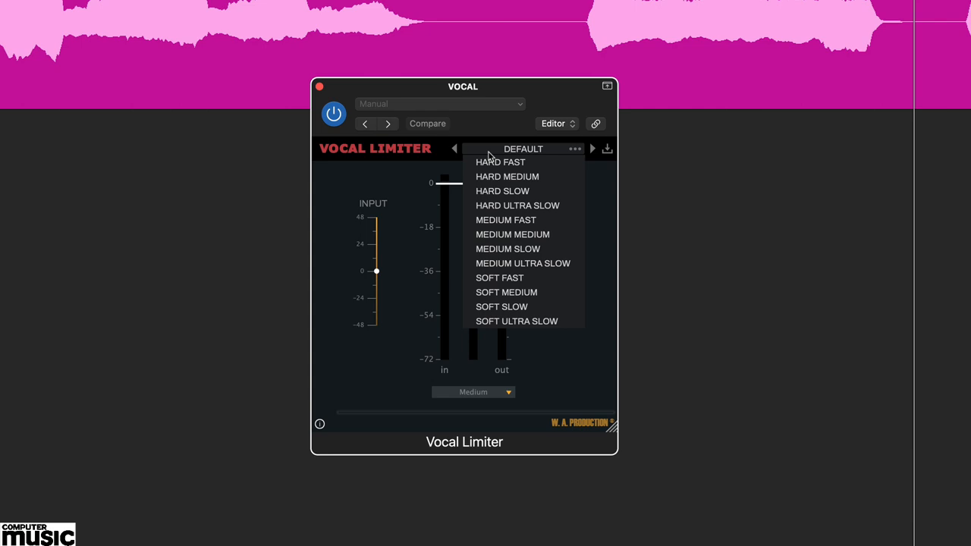
click(500, 161)
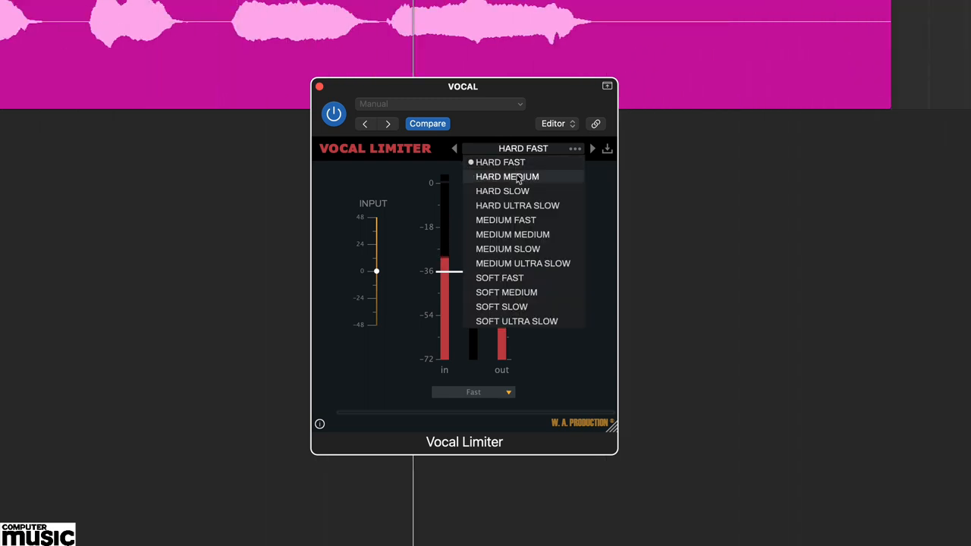
Step: Load the HARD MEDIUM preset and reopen the limiter preset list
click(502, 191)
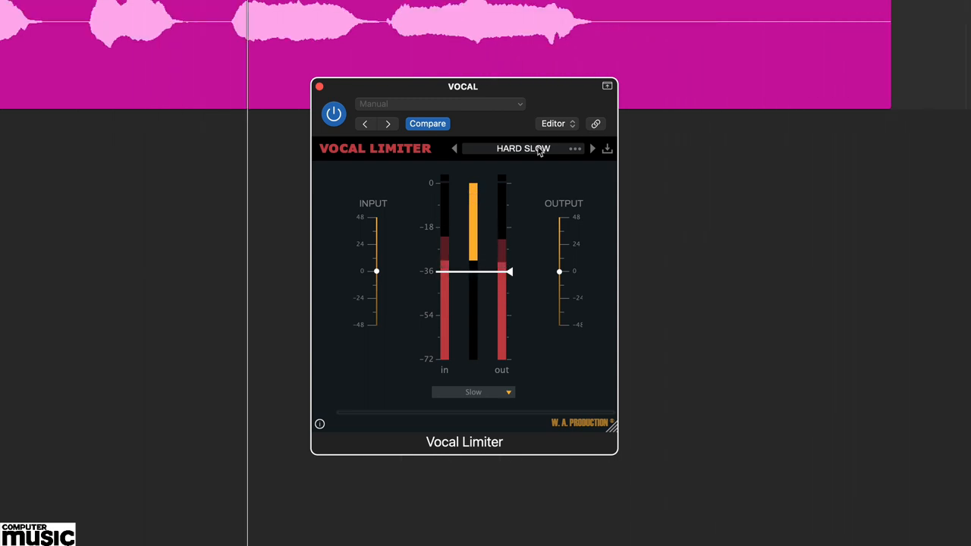
click(593, 148)
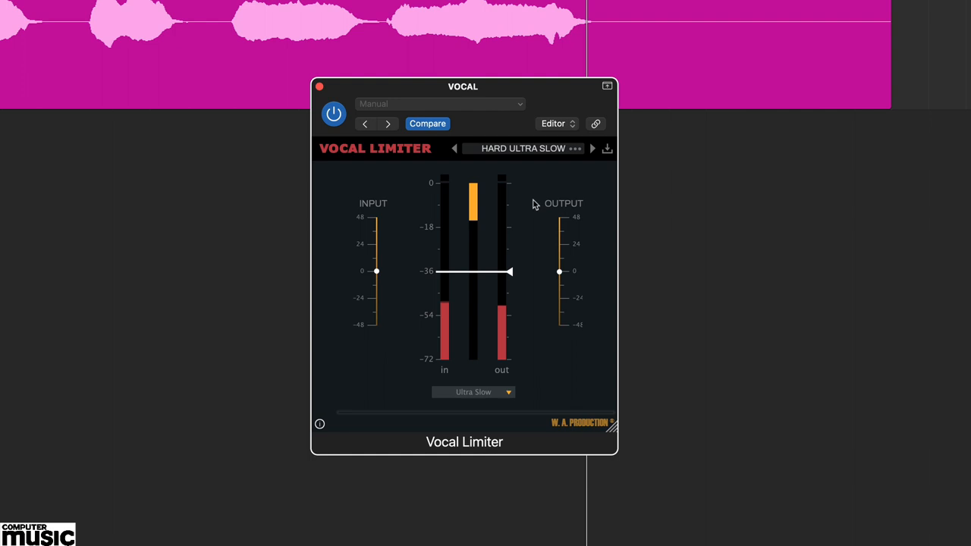
Step: Audition the MEDIUM FAST preset and another Medium preset from the list
click(593, 148)
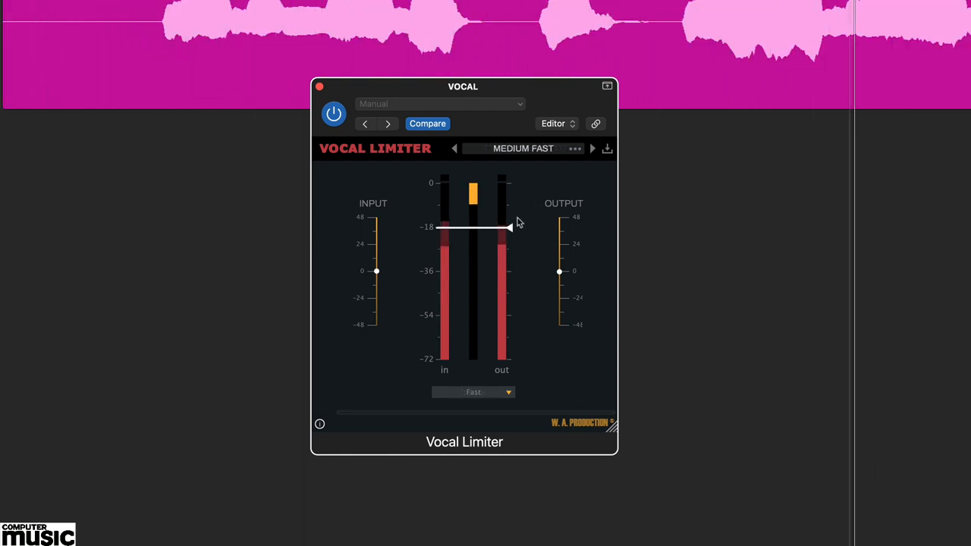
click(523, 148)
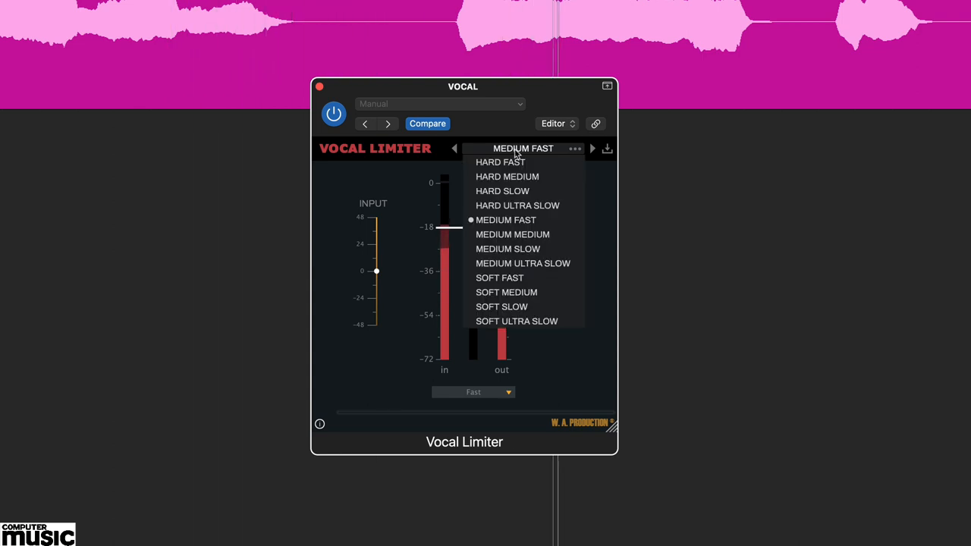
mouse_move(523, 263)
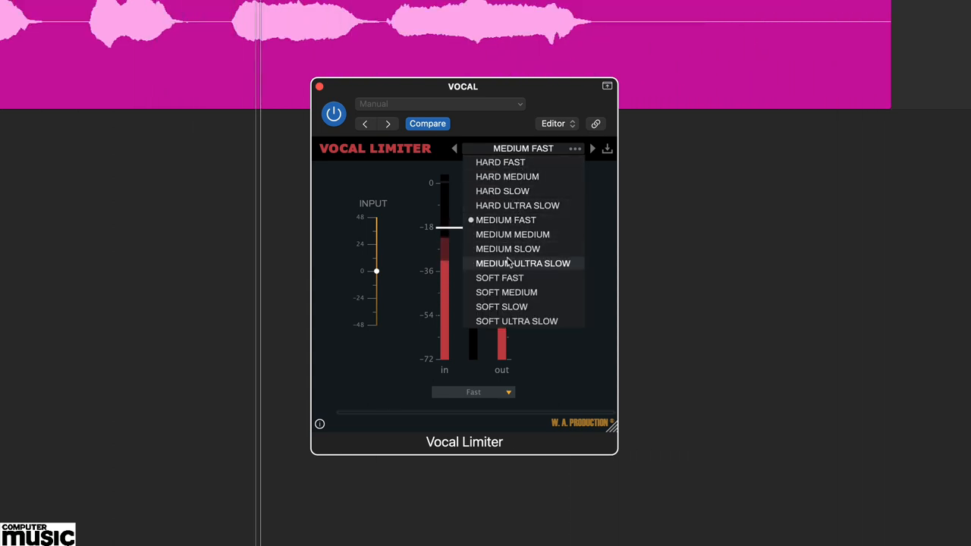
click(507, 249)
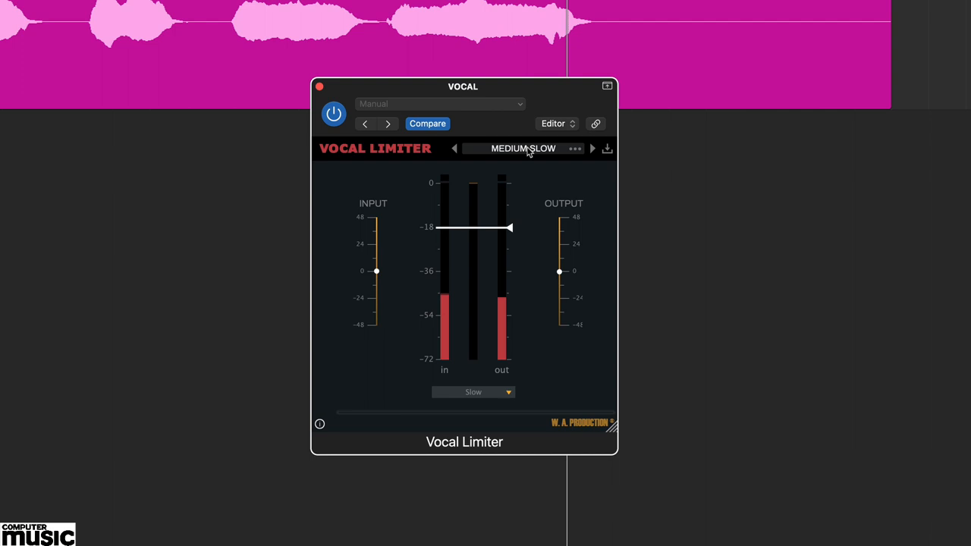
click(593, 148)
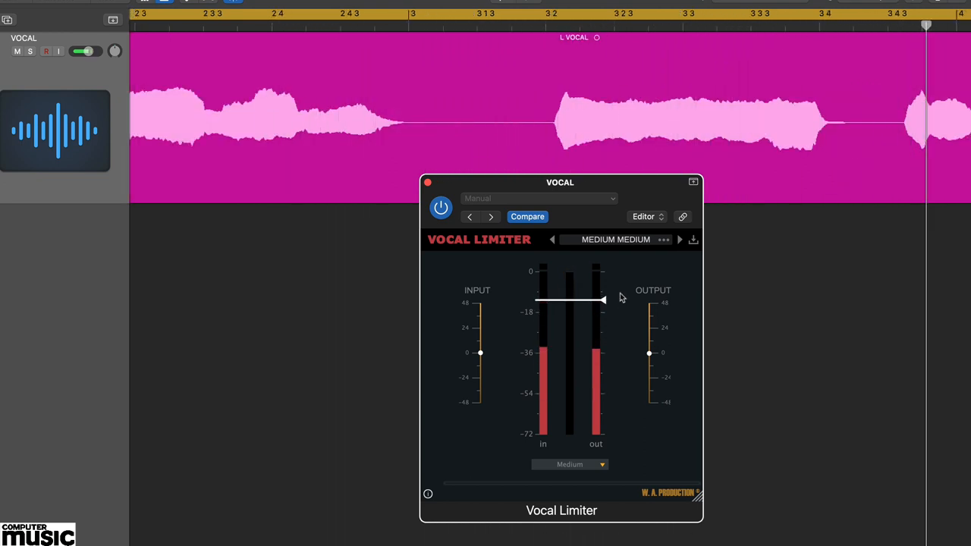
Step: Start saving the MEDIUM MEDIUM settings with the save icon beside the preset name
click(692, 239)
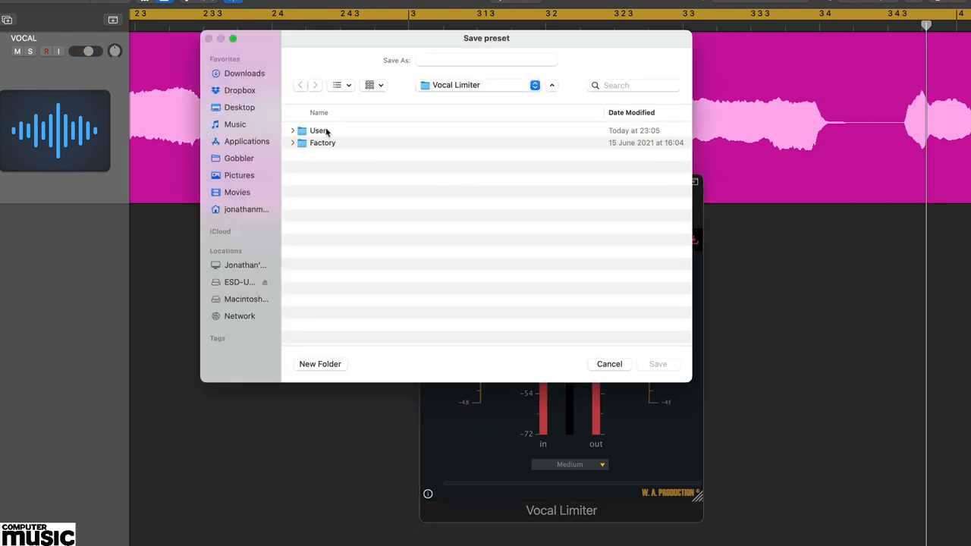
Step: Save the preset as 'Vocal Limiter CM' in the User folder and confirm it in the list
double_click(318, 131)
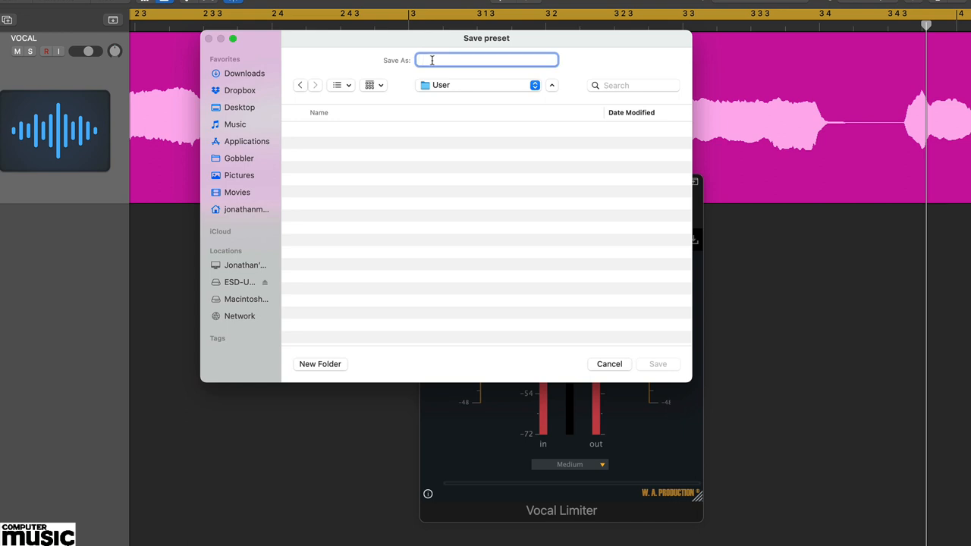
text(Vocal Limiter CM)
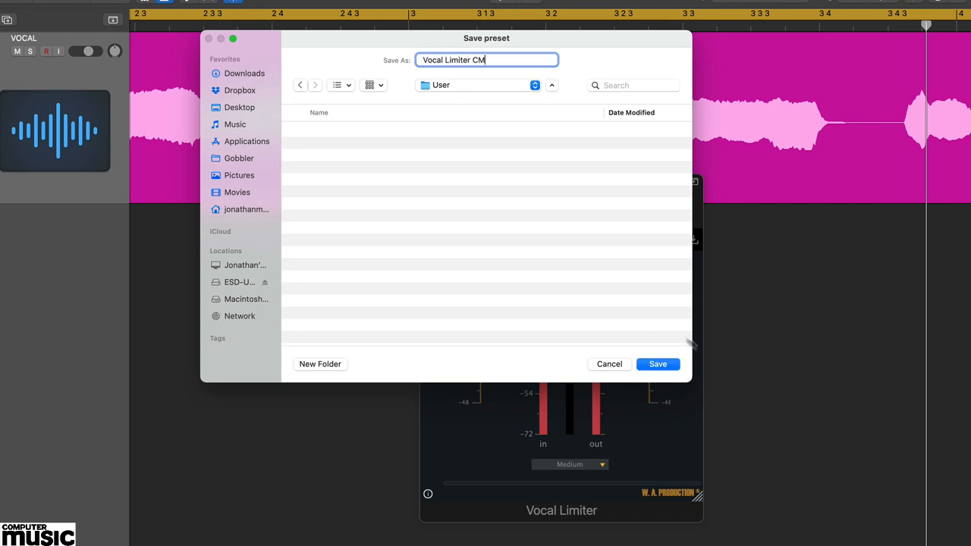
click(657, 364)
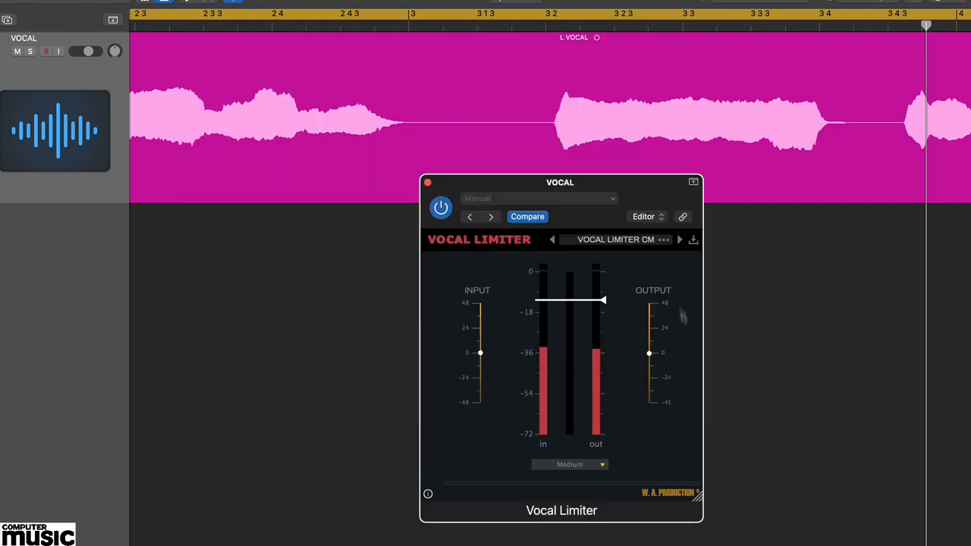
click(616, 239)
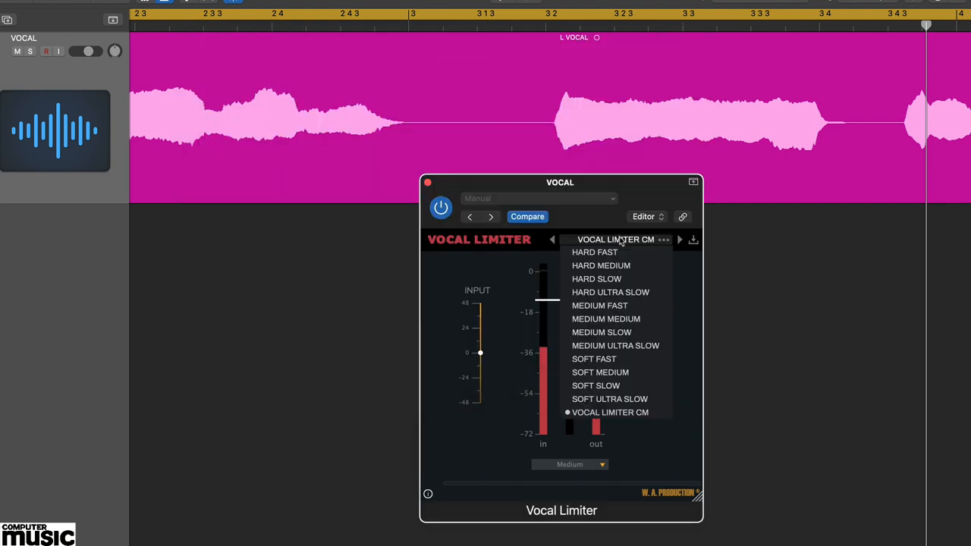